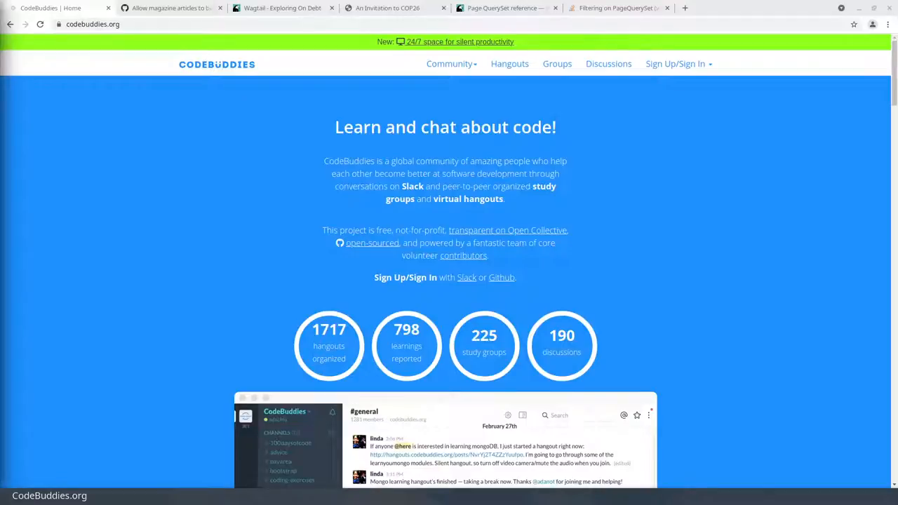
mouse_move(140, 6)
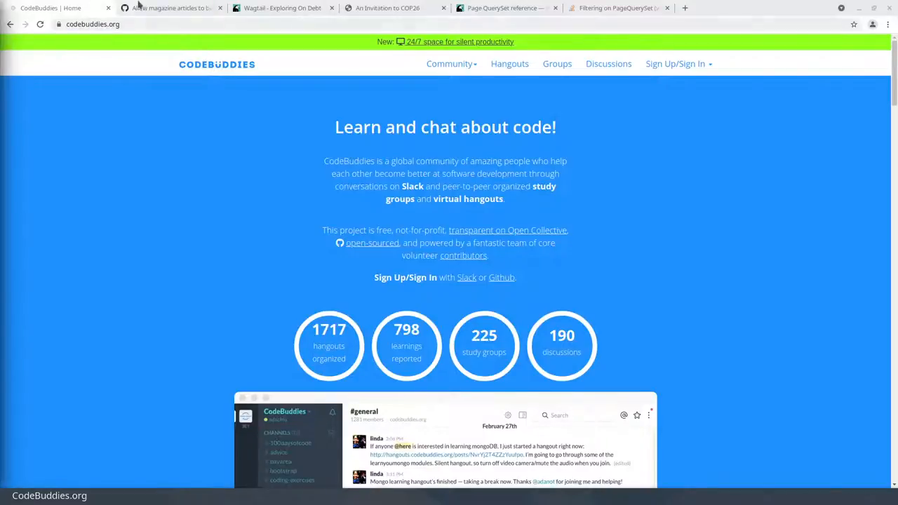
Step: Switch to the PR #293 Conversation page with its four commits and PEP 8 bot comment
left_click(168, 8)
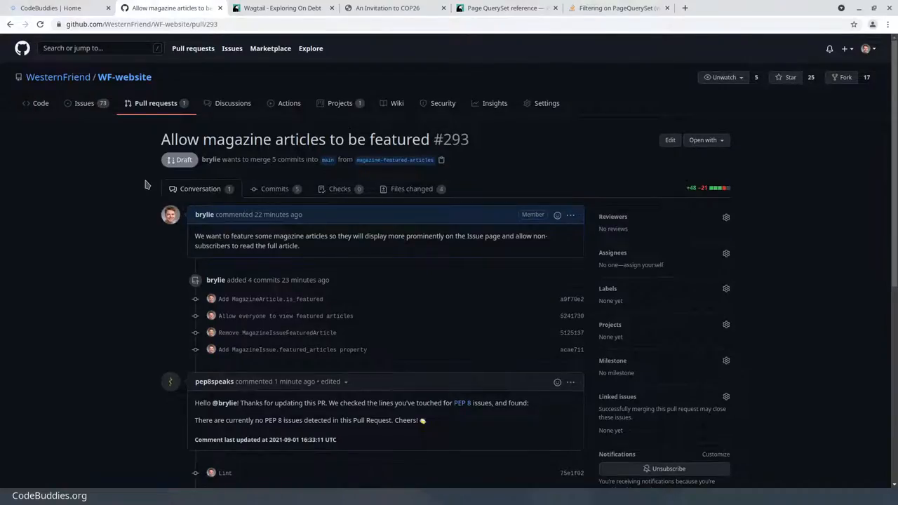
mouse_move(59, 252)
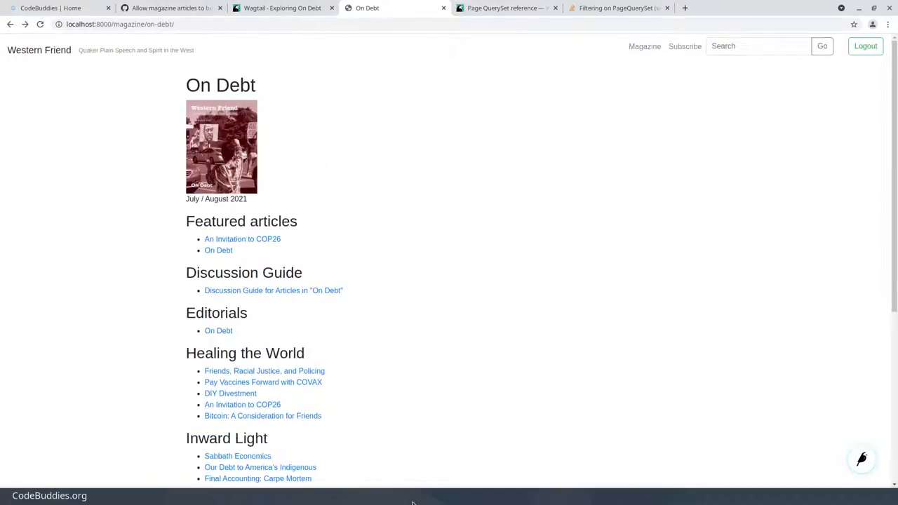
mouse_move(256, 256)
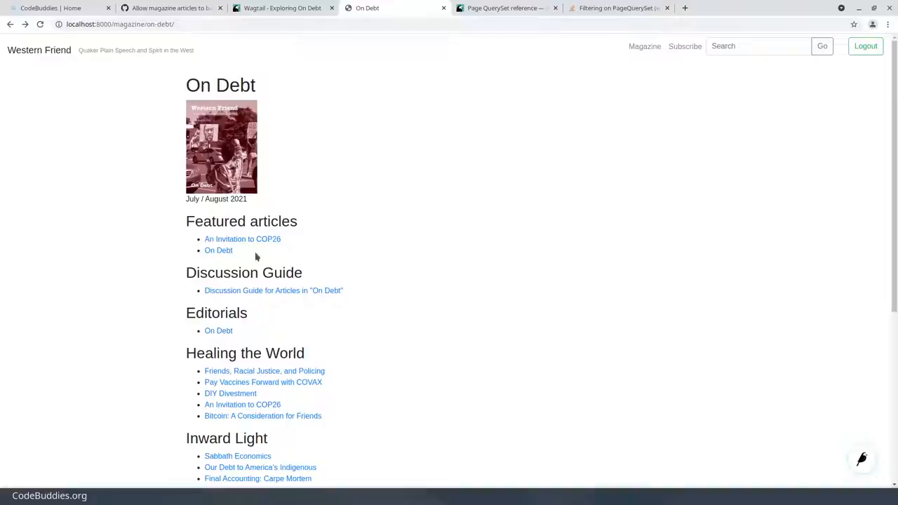
mouse_move(268, 245)
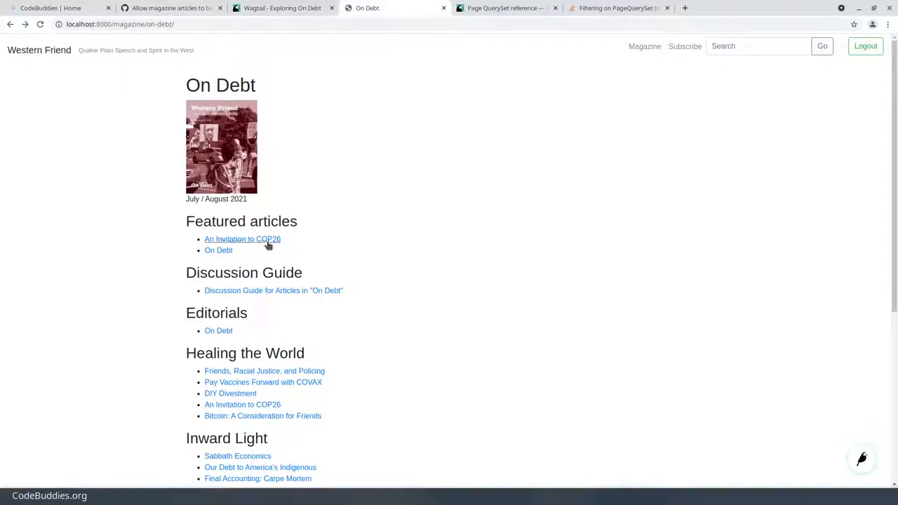
mouse_move(424, 263)
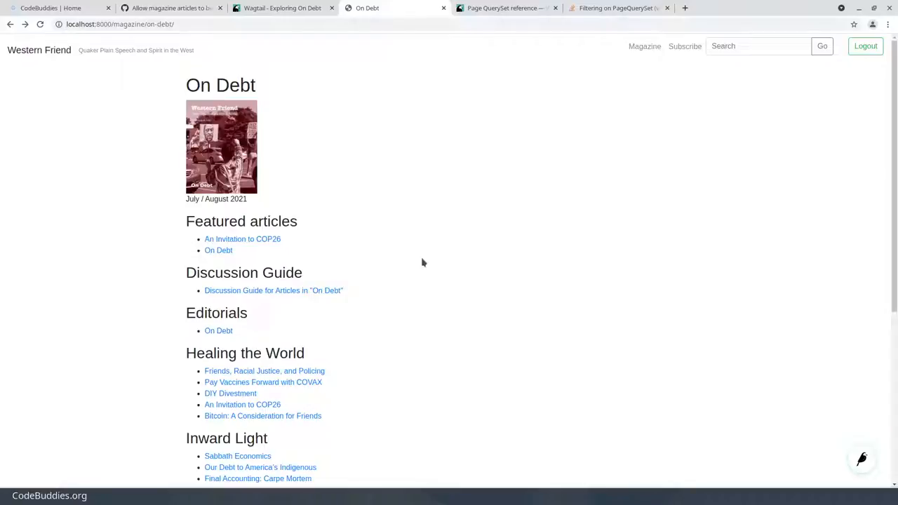
Step: Scroll the On Debt issue page to see Featured articles 'An Invitation to COP26' and 'On Debt'
scroll("down", 3)
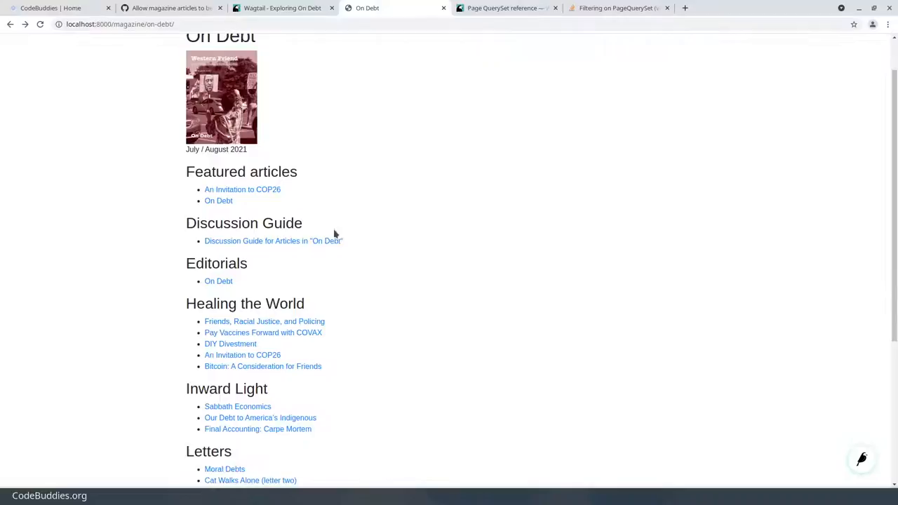
scroll("down", 3)
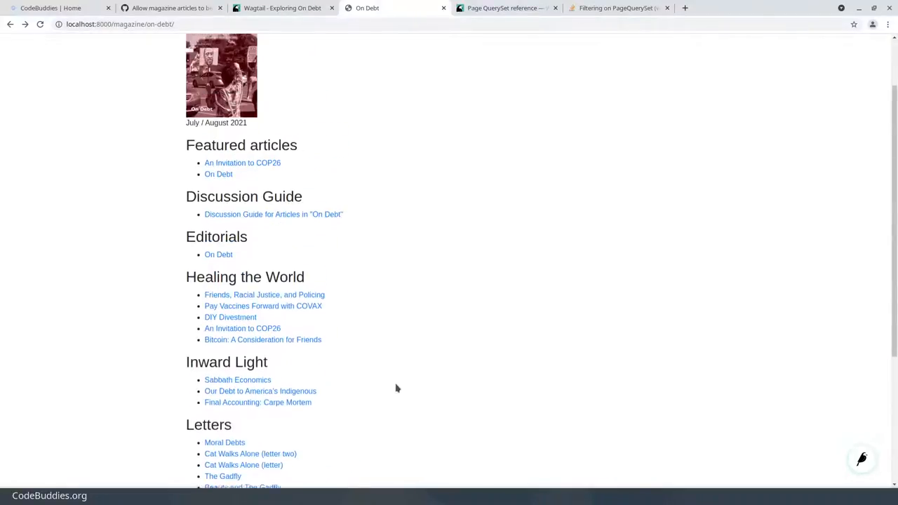
scroll("up", 3)
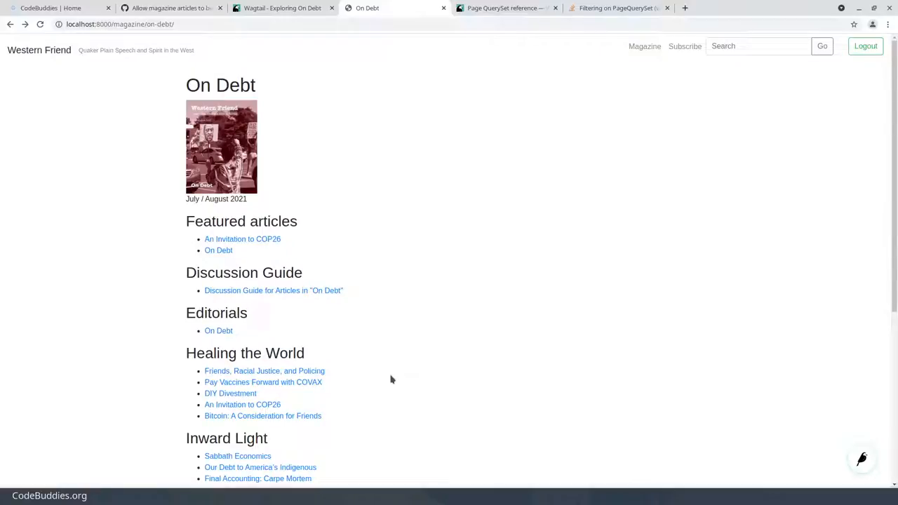
mouse_move(391, 372)
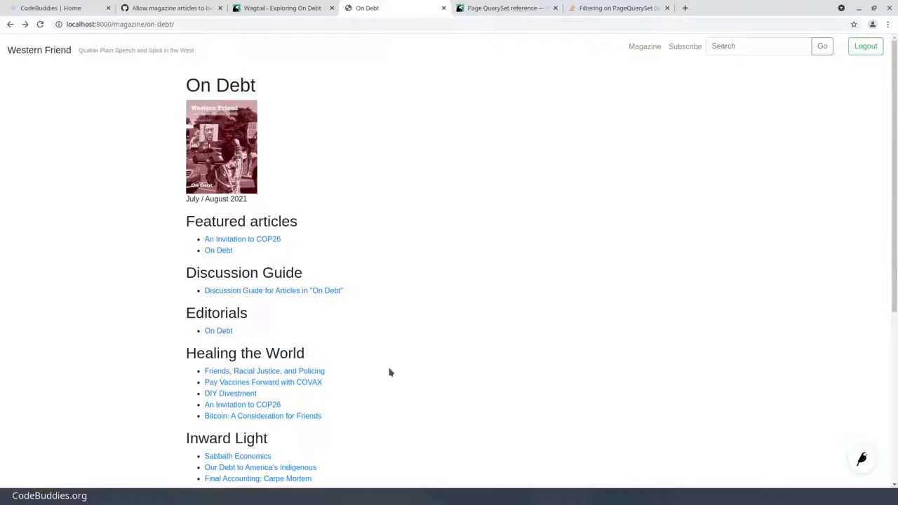
mouse_move(163, 9)
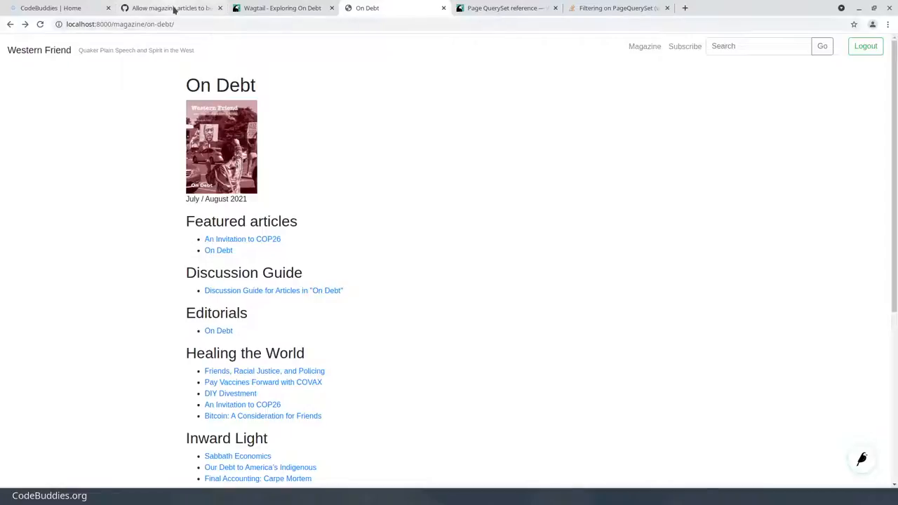
Step: Show the PR's Files changed and scroll past the two migrations to magazine/models.py
left_click(172, 9)
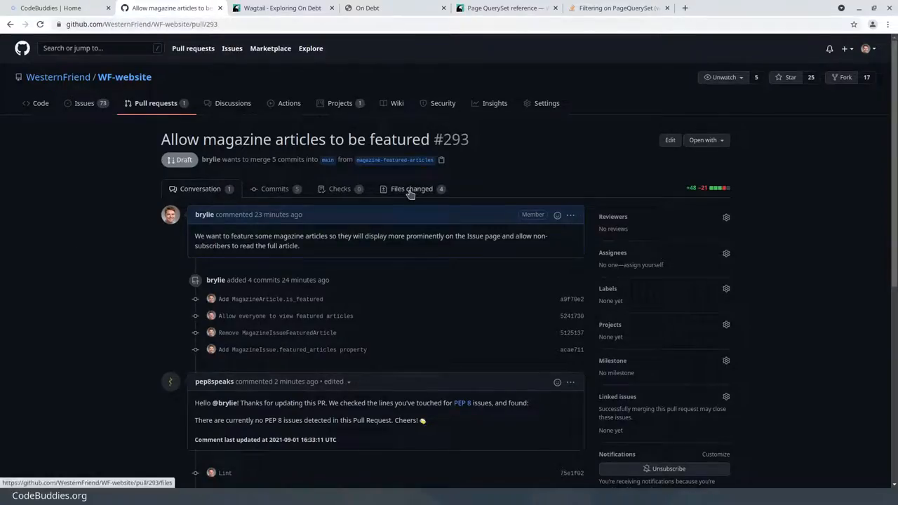
left_click(413, 188)
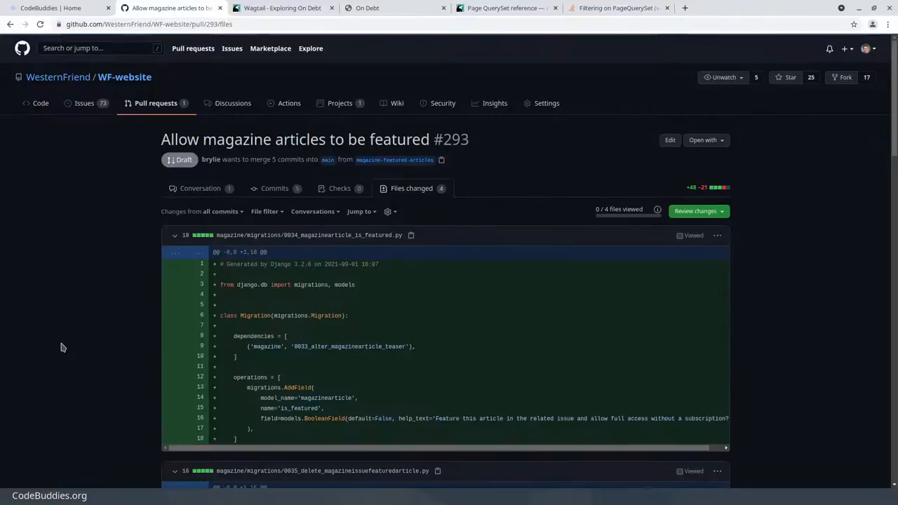
scroll("down", 3)
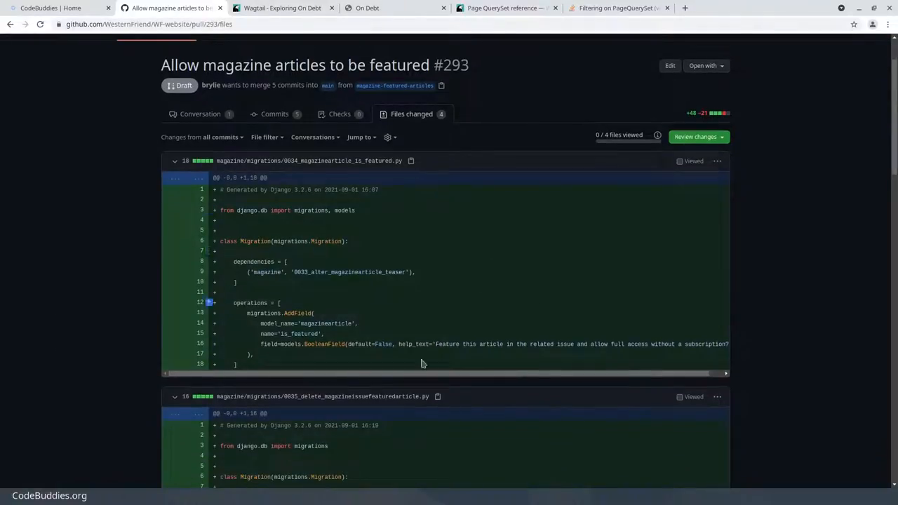
scroll("down", 3)
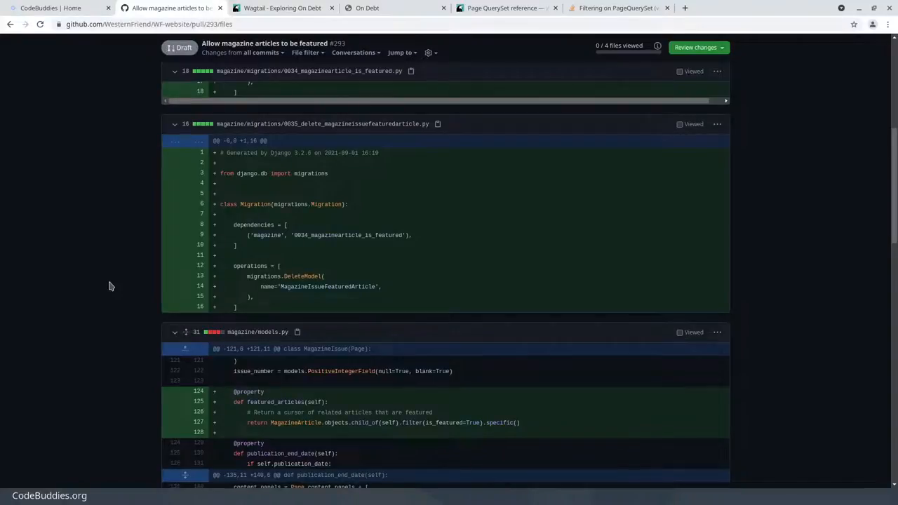
scroll("down", 3)
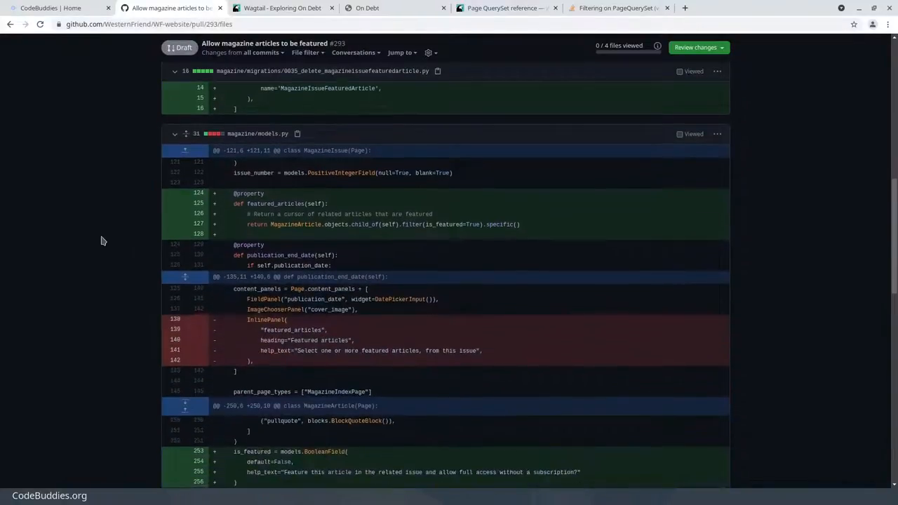
scroll("down", 3)
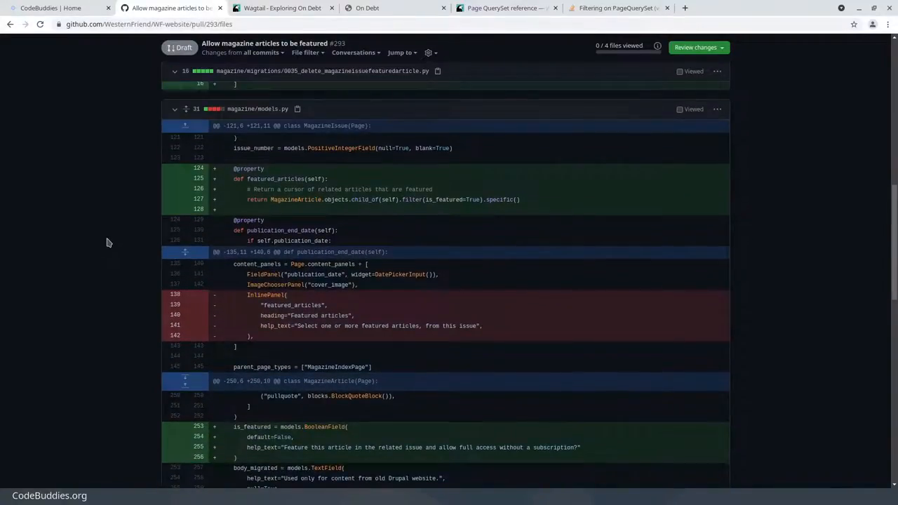
mouse_move(258, 108)
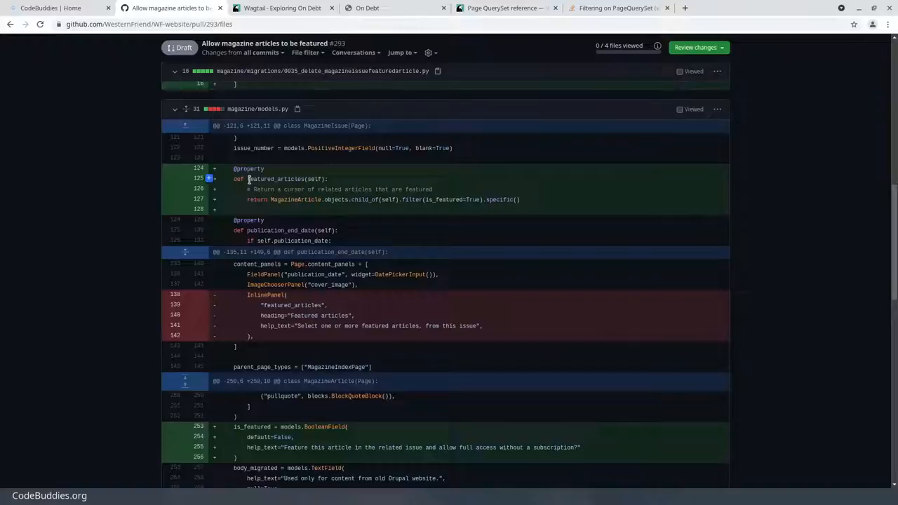
double_click(274, 179)
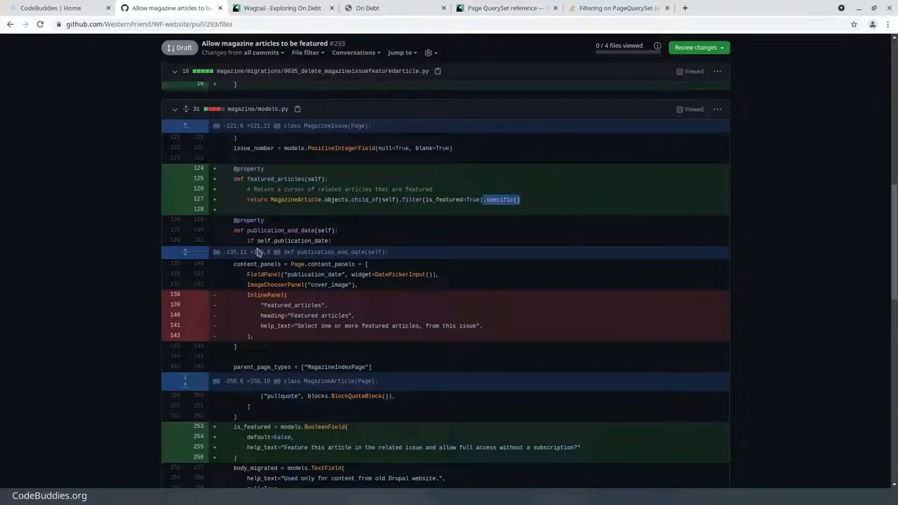
mouse_move(298, 209)
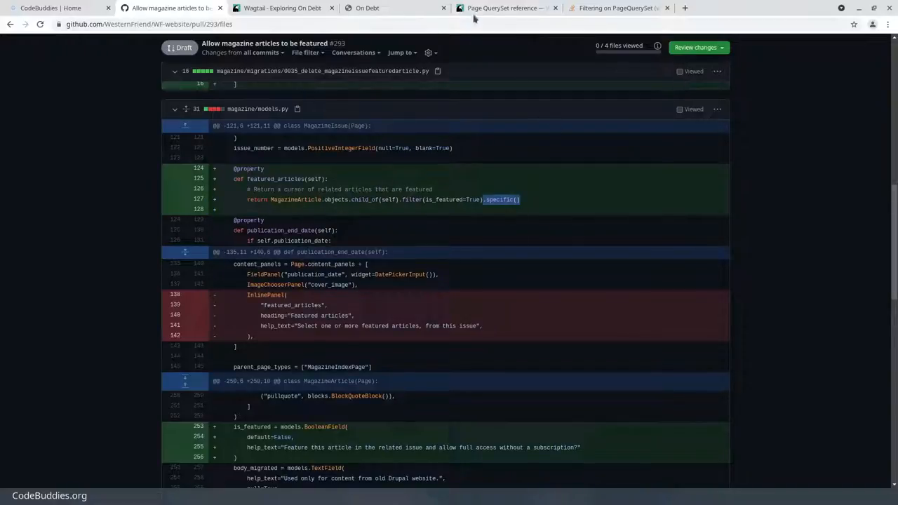
mouse_move(509, 8)
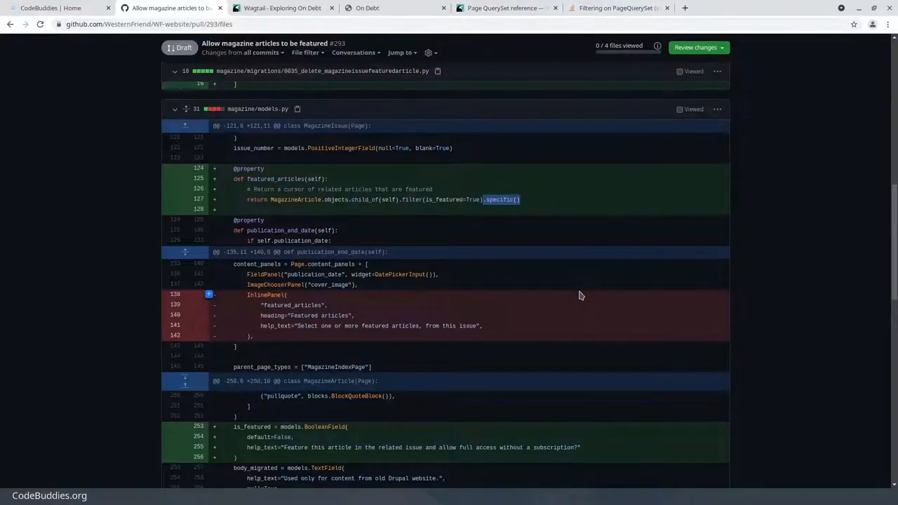
scroll("down", 3)
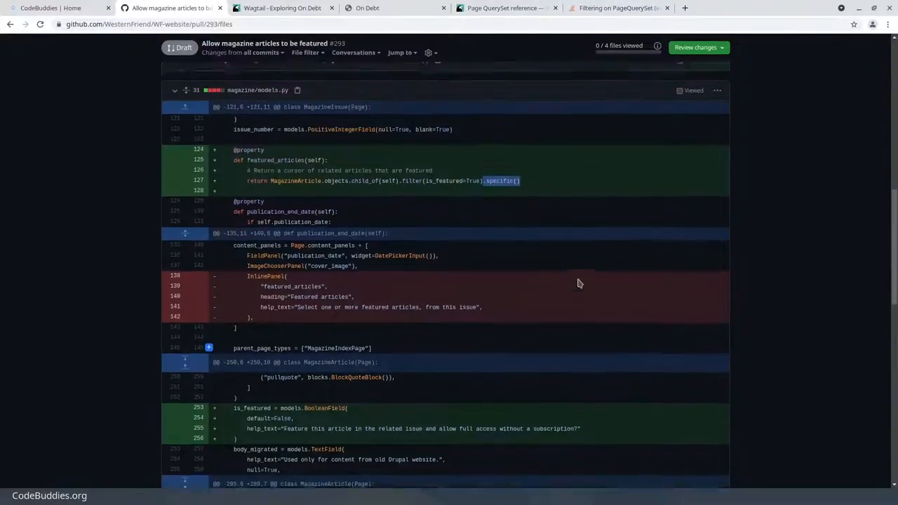
scroll("down", 3)
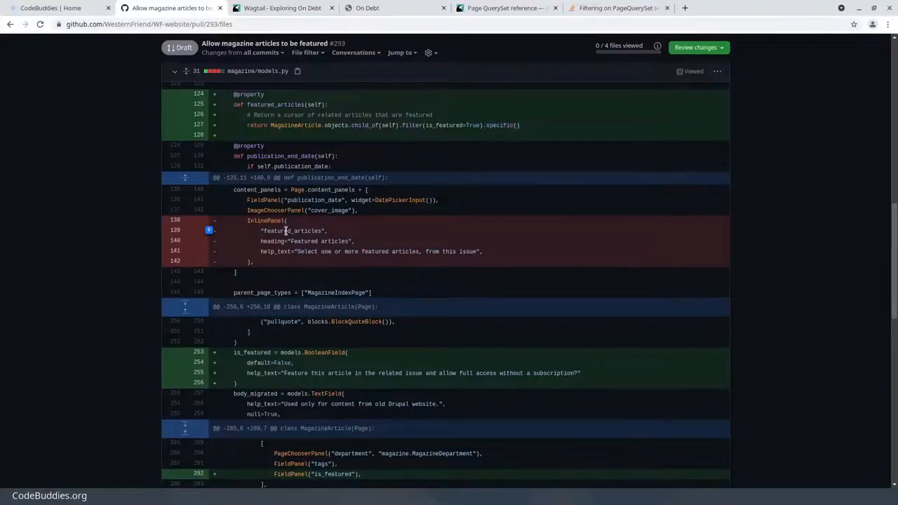
double_click(291, 230)
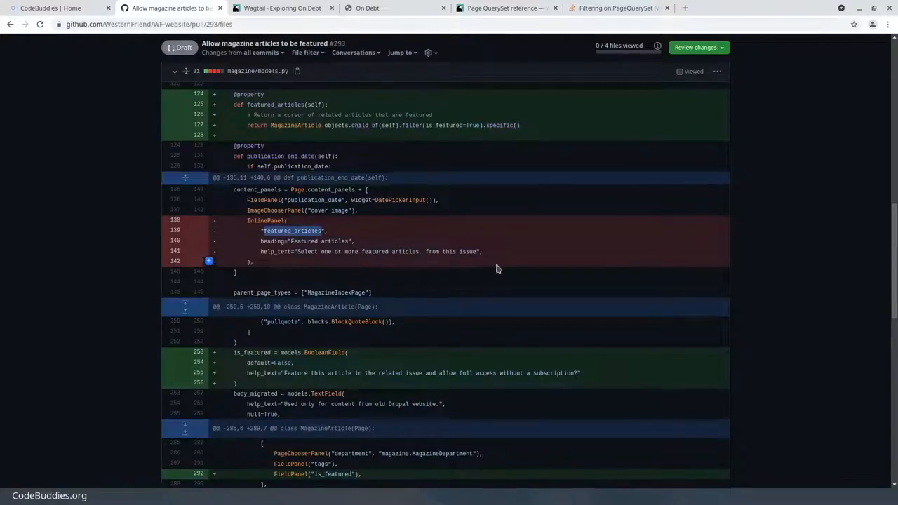
scroll("down", 3)
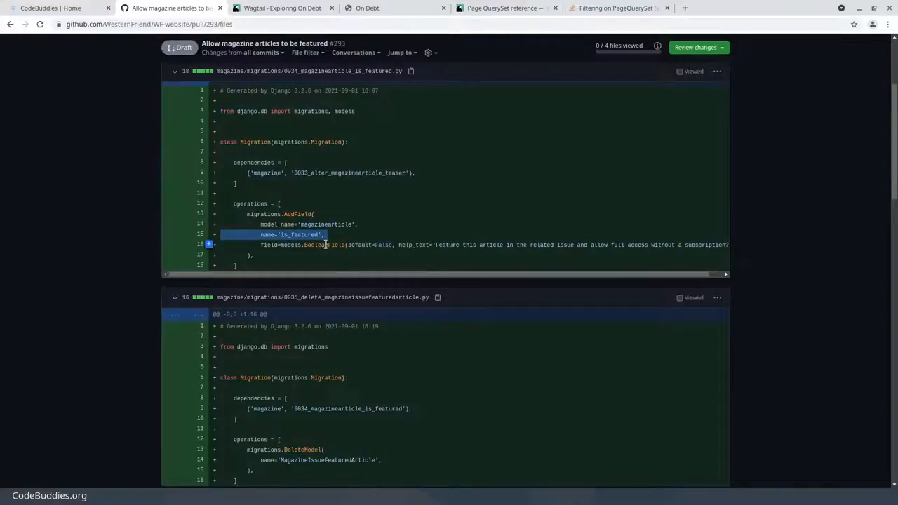
scroll("down", 3)
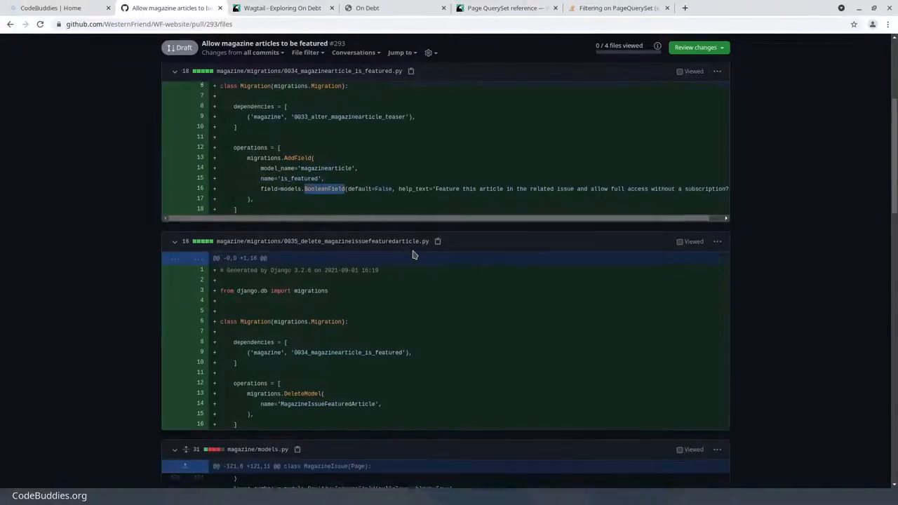
scroll("down", 3)
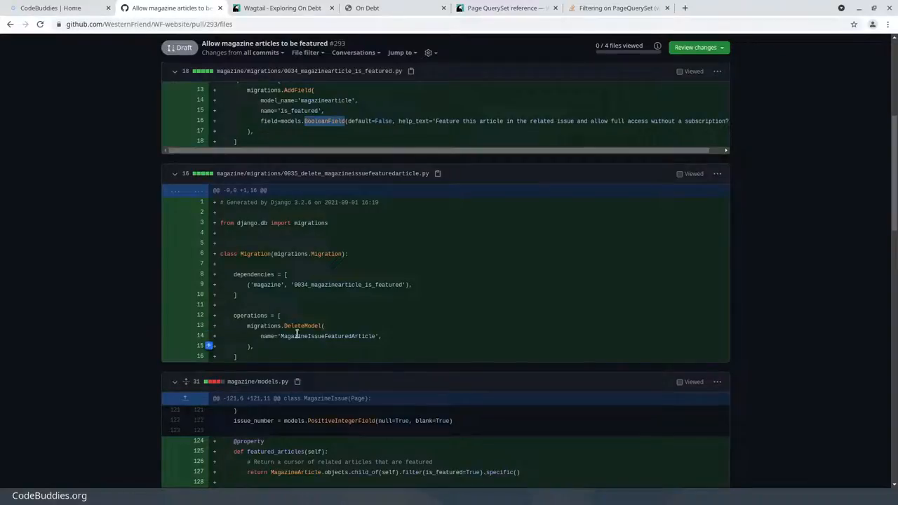
double_click(328, 336)
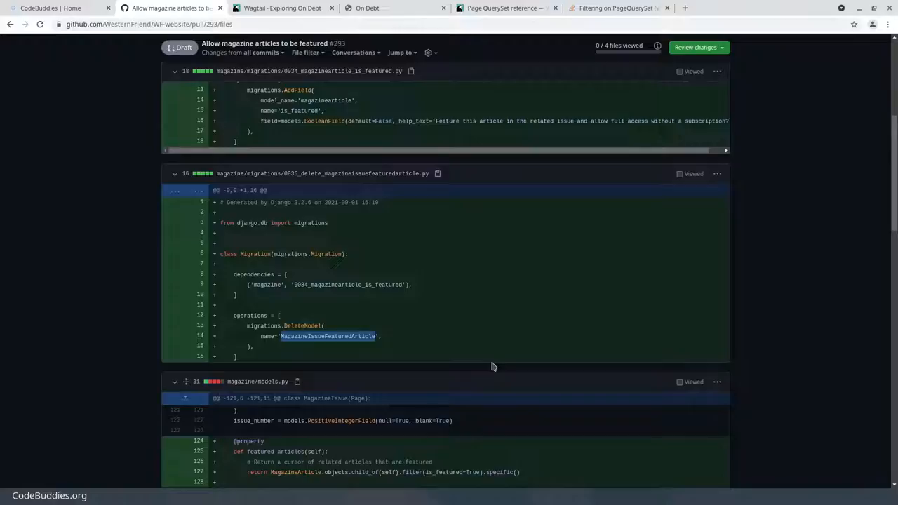
mouse_move(862, 356)
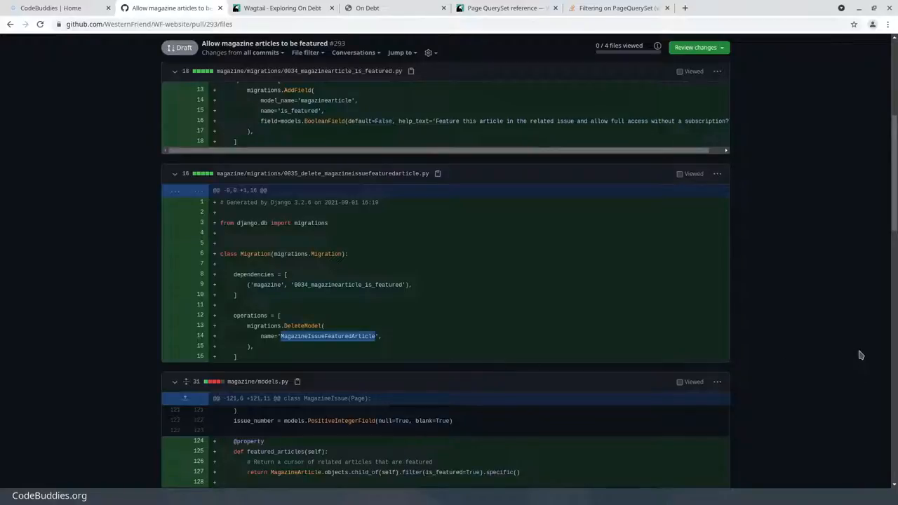
mouse_move(856, 351)
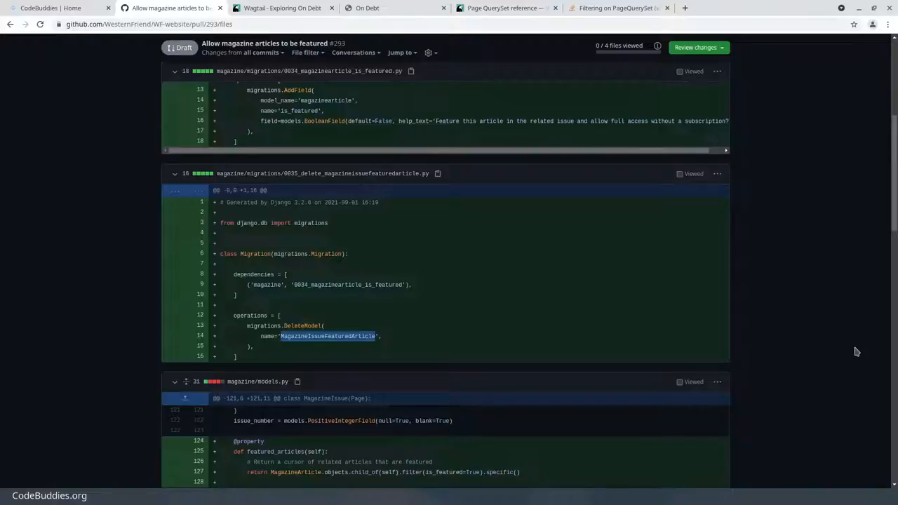
scroll("down", 3)
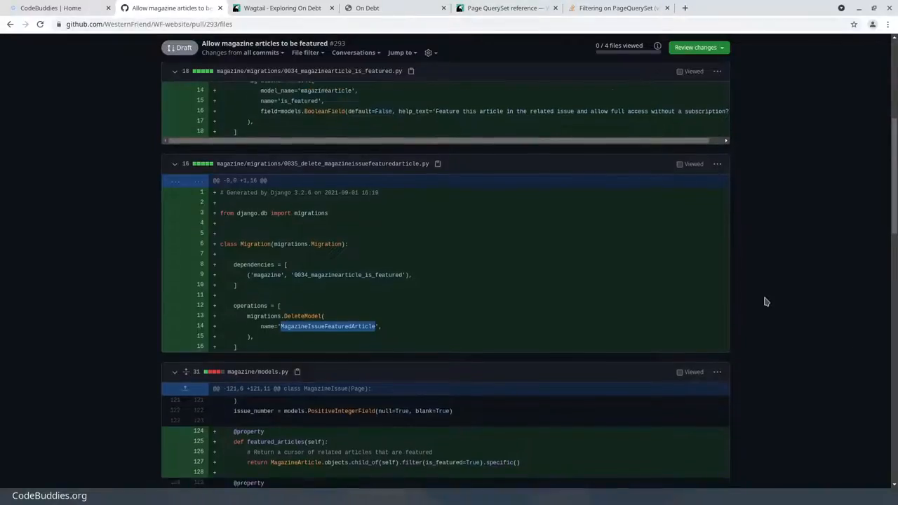
Step: Scroll the models.py diff and highlight the is_public_access and new is_featured conditions
scroll("down", 3)
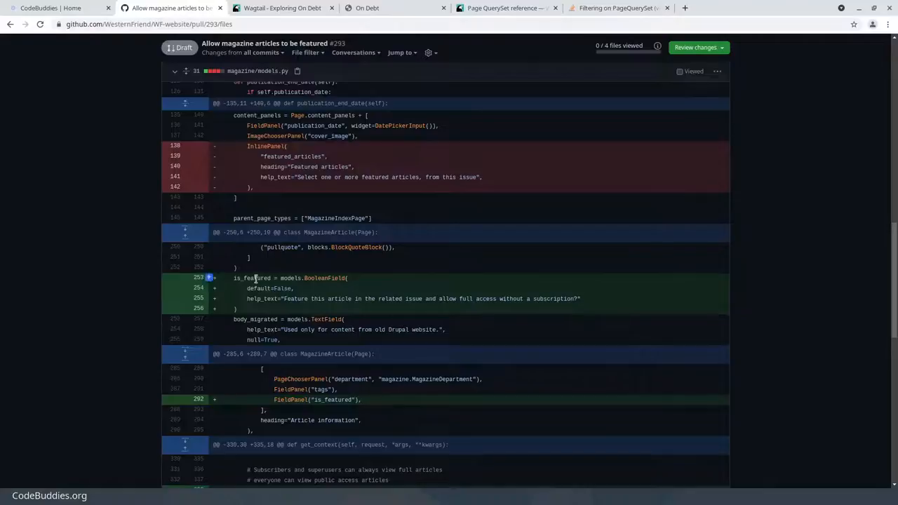
scroll("down", 3)
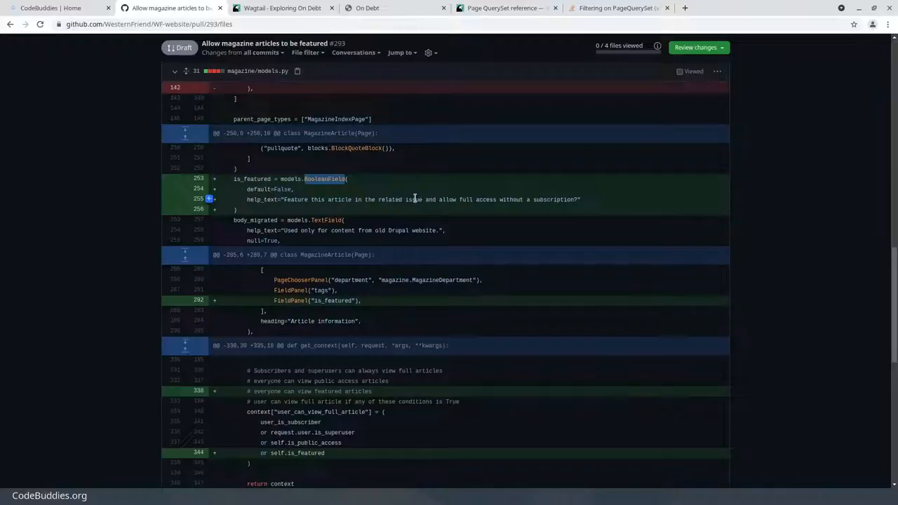
scroll("down", 3)
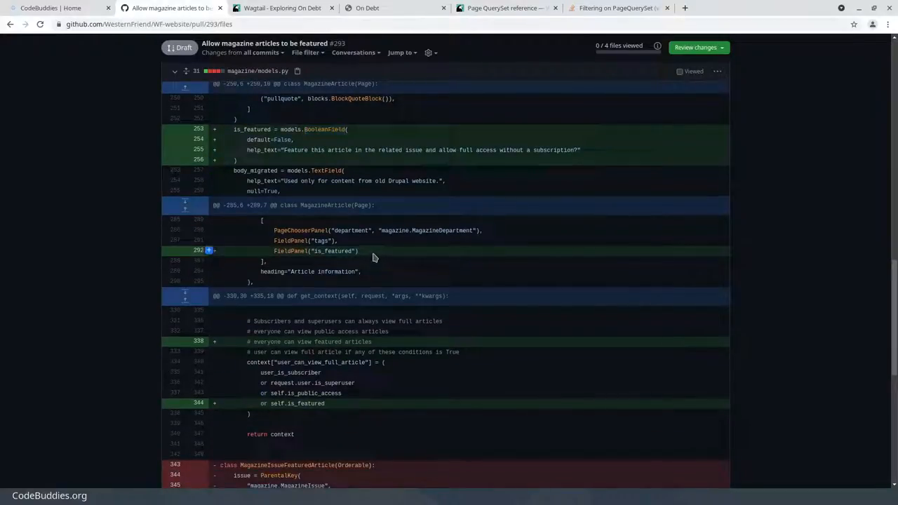
scroll("down", 3)
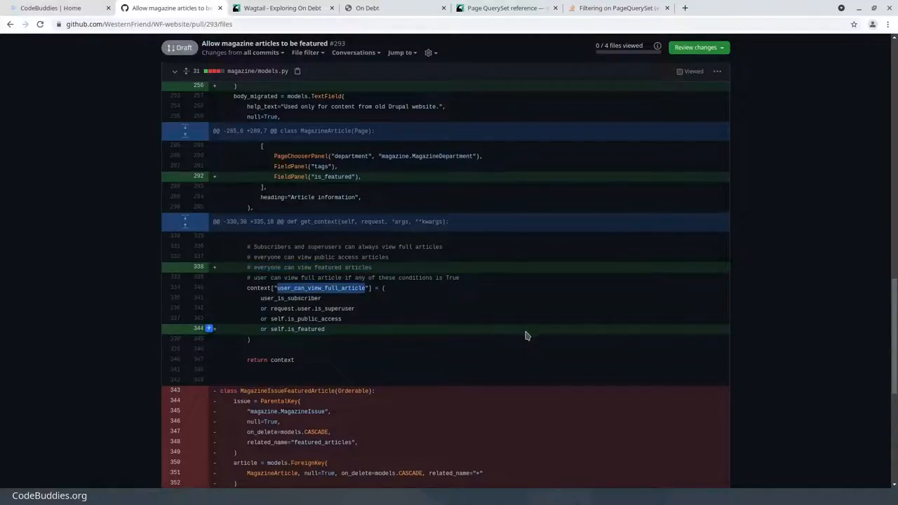
mouse_move(539, 337)
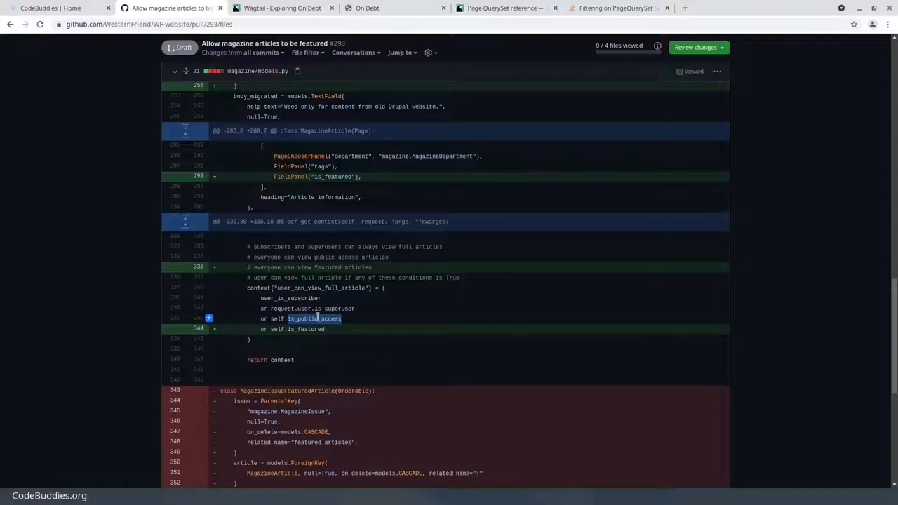
double_click(306, 329)
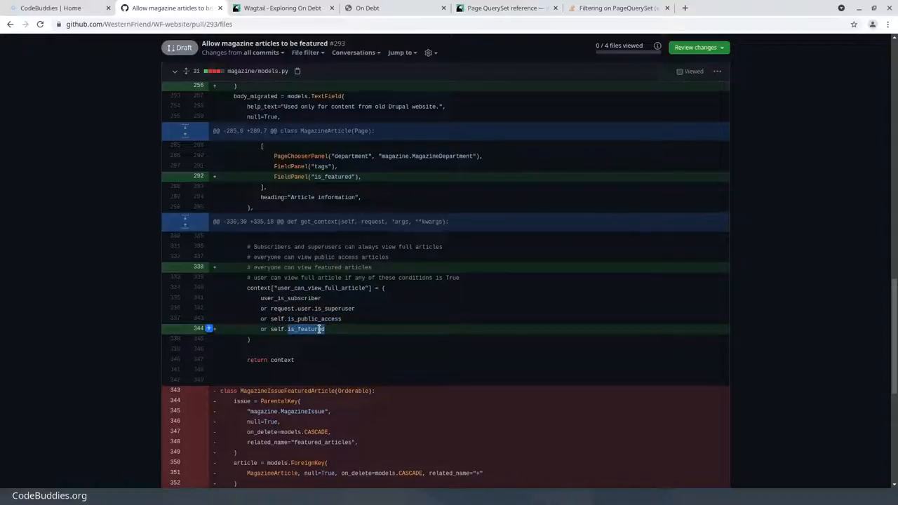
mouse_move(337, 318)
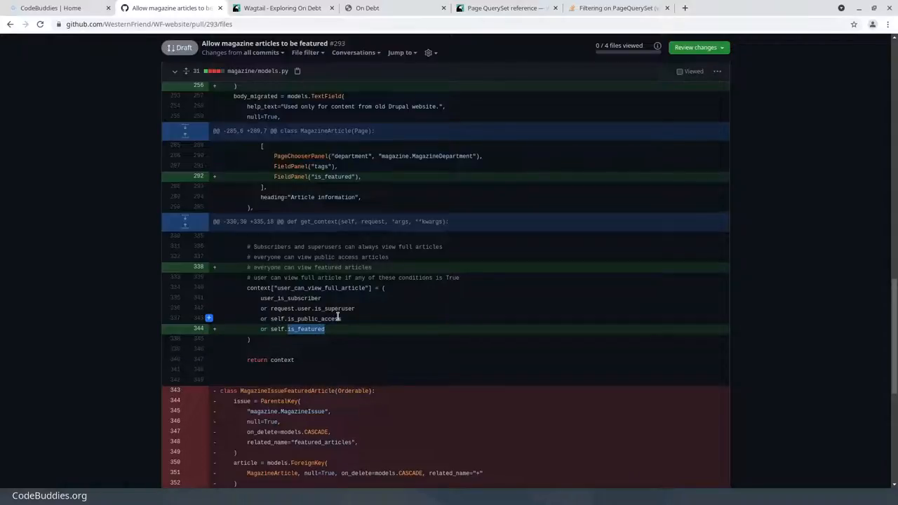
double_click(318, 288)
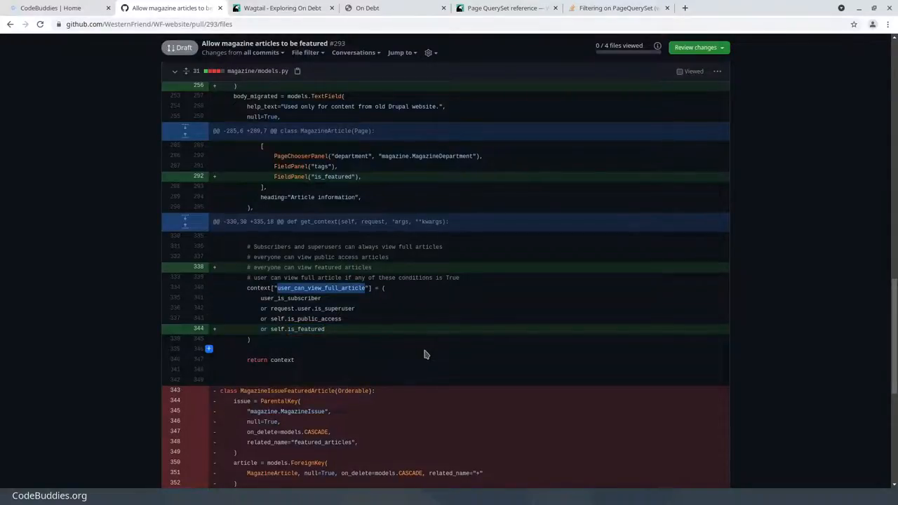
Step: Highlight the removed .article reference and featured_article in the magazine_issue.html diff
scroll("down", 3)
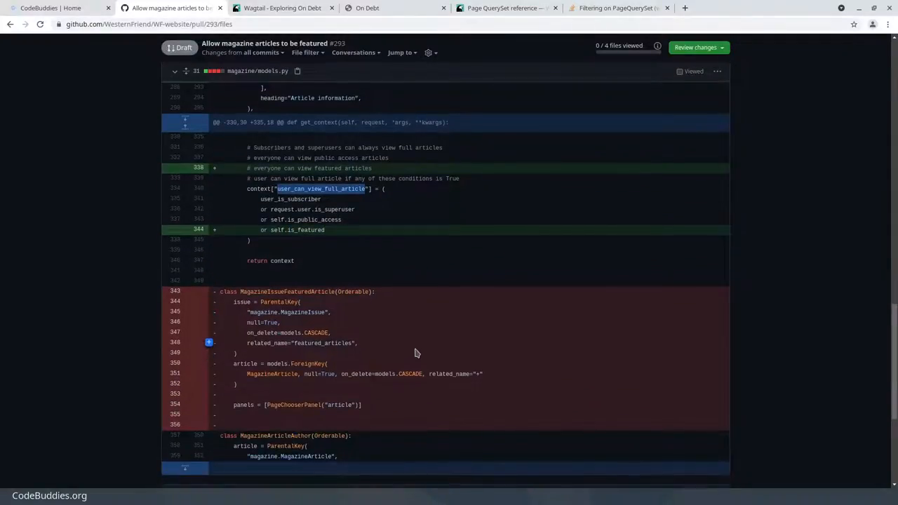
scroll("down", 3)
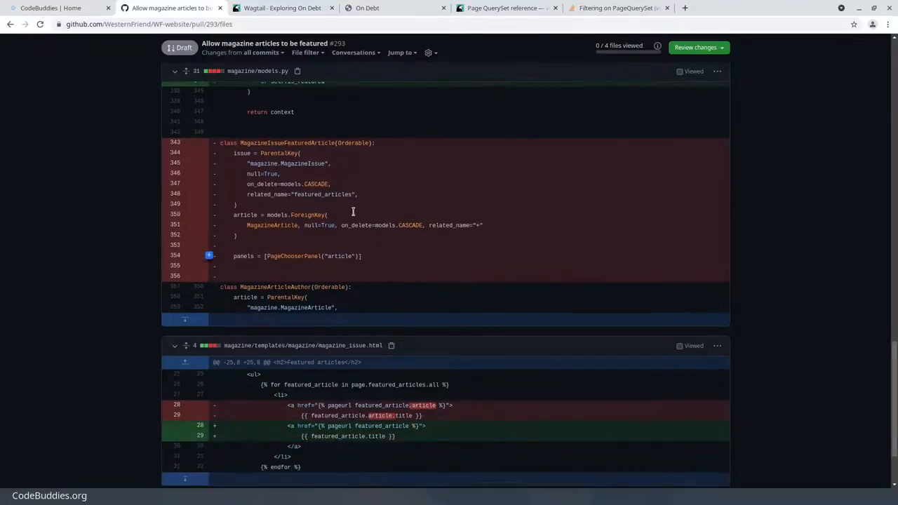
scroll("down", 3)
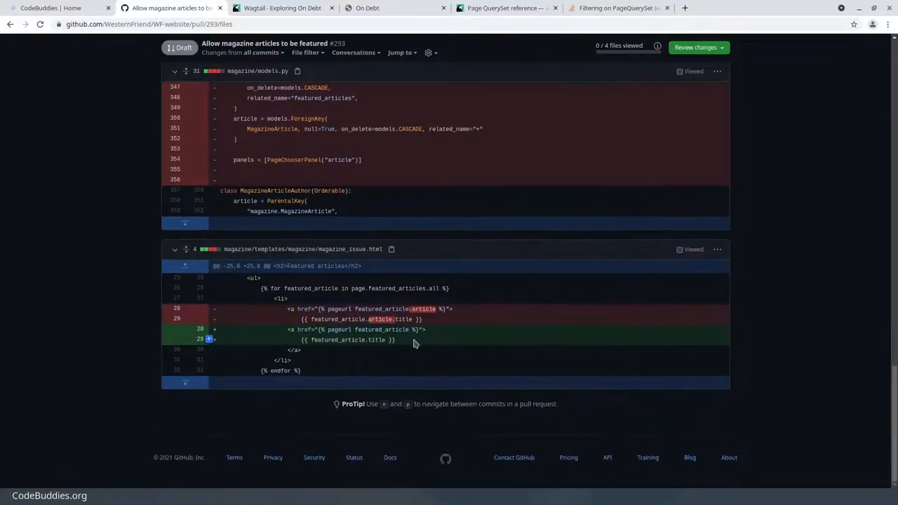
mouse_move(383, 352)
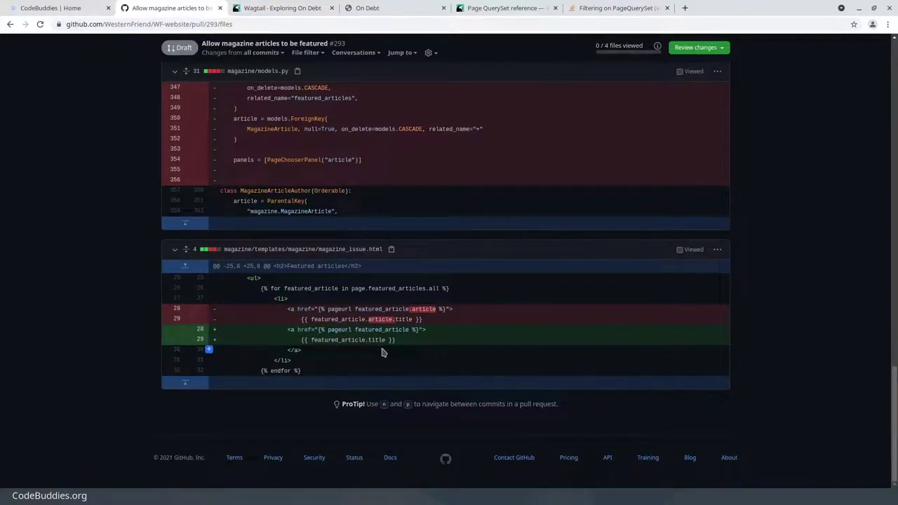
mouse_move(389, 357)
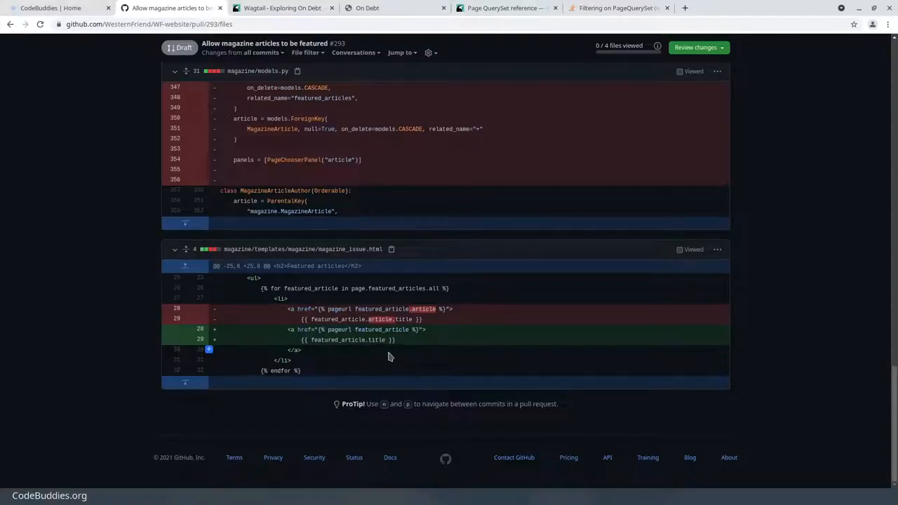
mouse_move(436, 341)
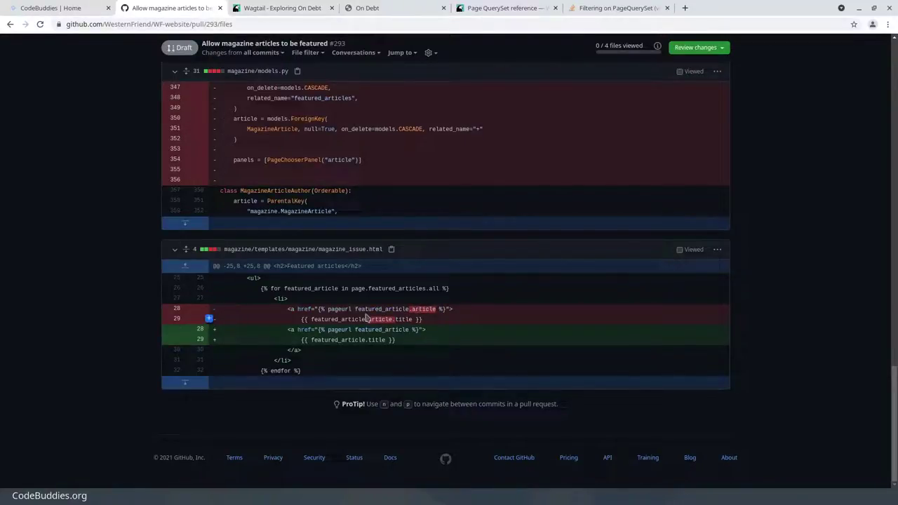
double_click(381, 309)
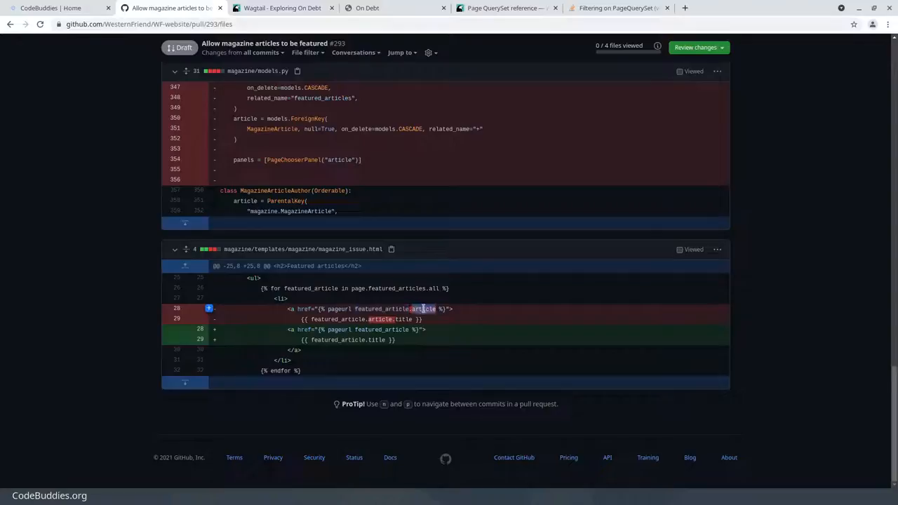
mouse_move(395, 319)
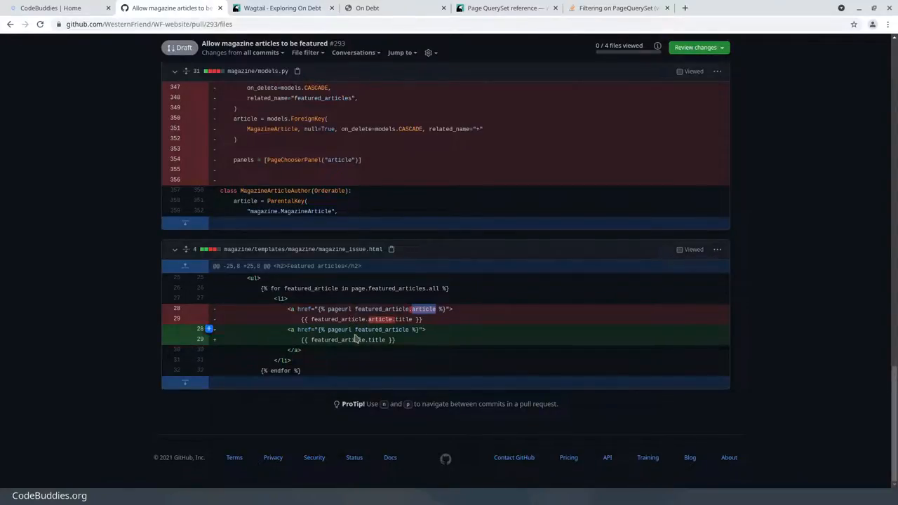
double_click(382, 329)
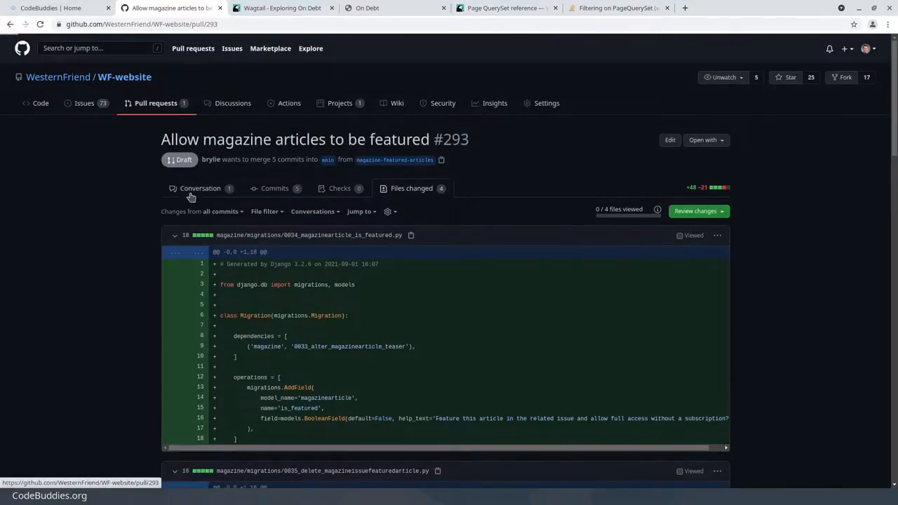
Step: Mark the draft pull request Ready for review from Conversation, then return to the CodeBuddies tab
left_click(200, 189)
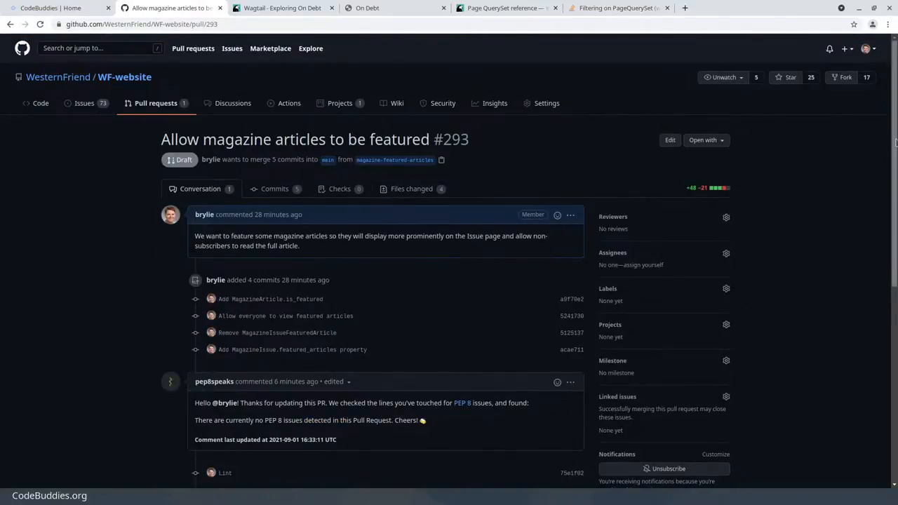
scroll("down", 3)
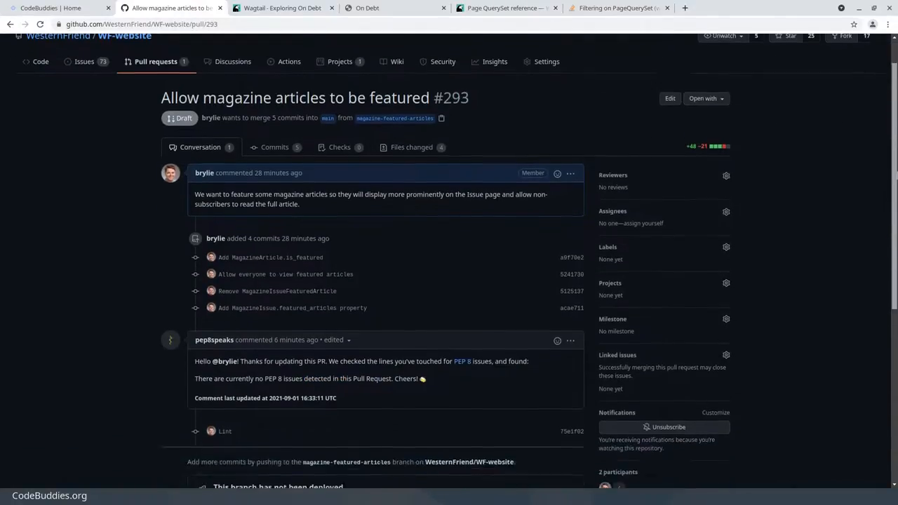
scroll("down", 3)
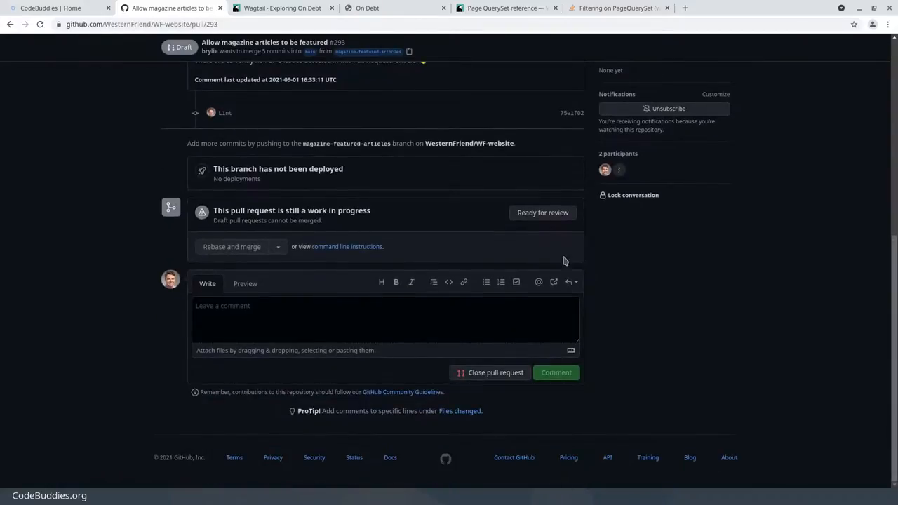
left_click(543, 212)
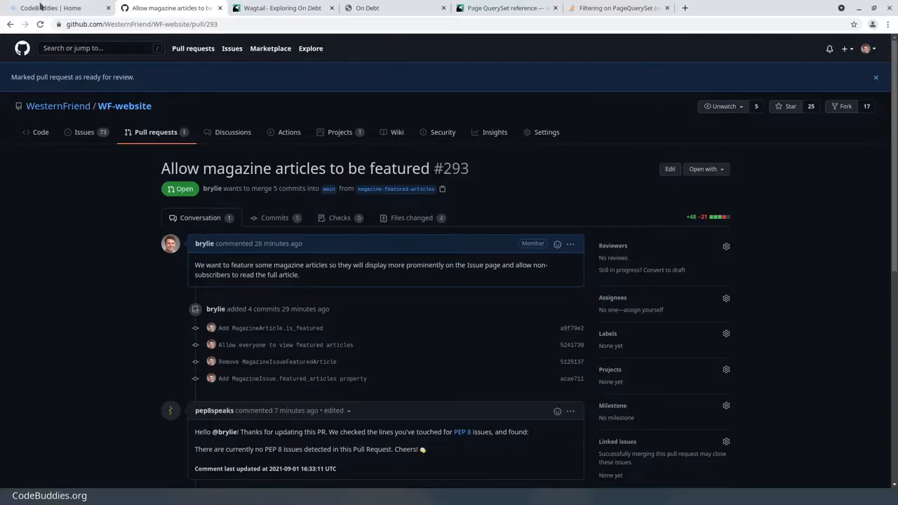
left_click(49, 7)
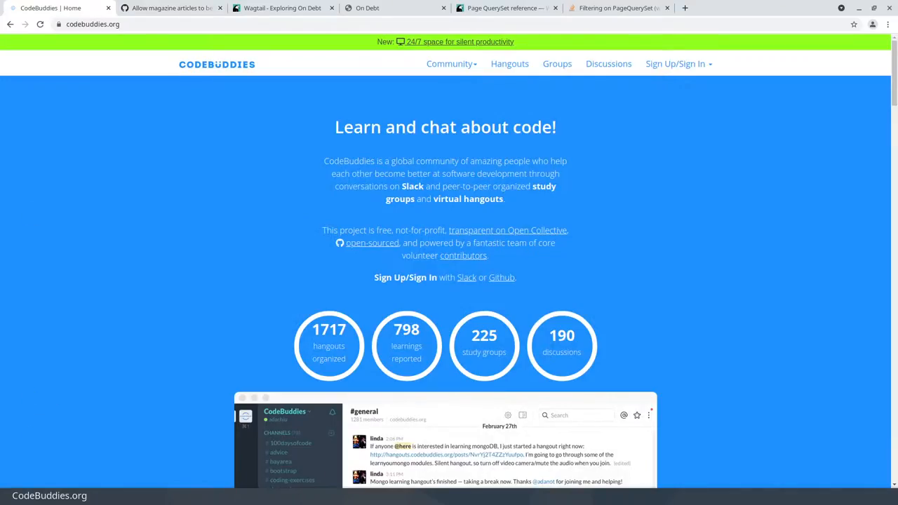